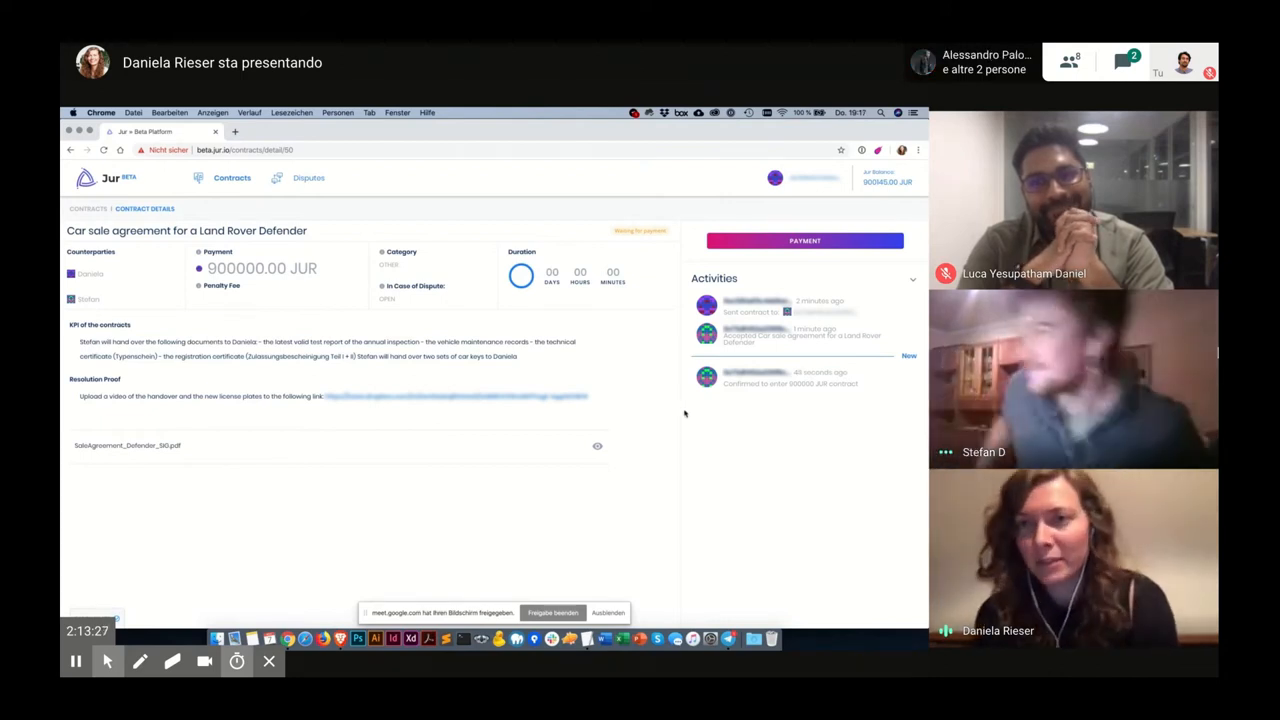
{"action": "mouse_move", "coordinate": [811, 406]}
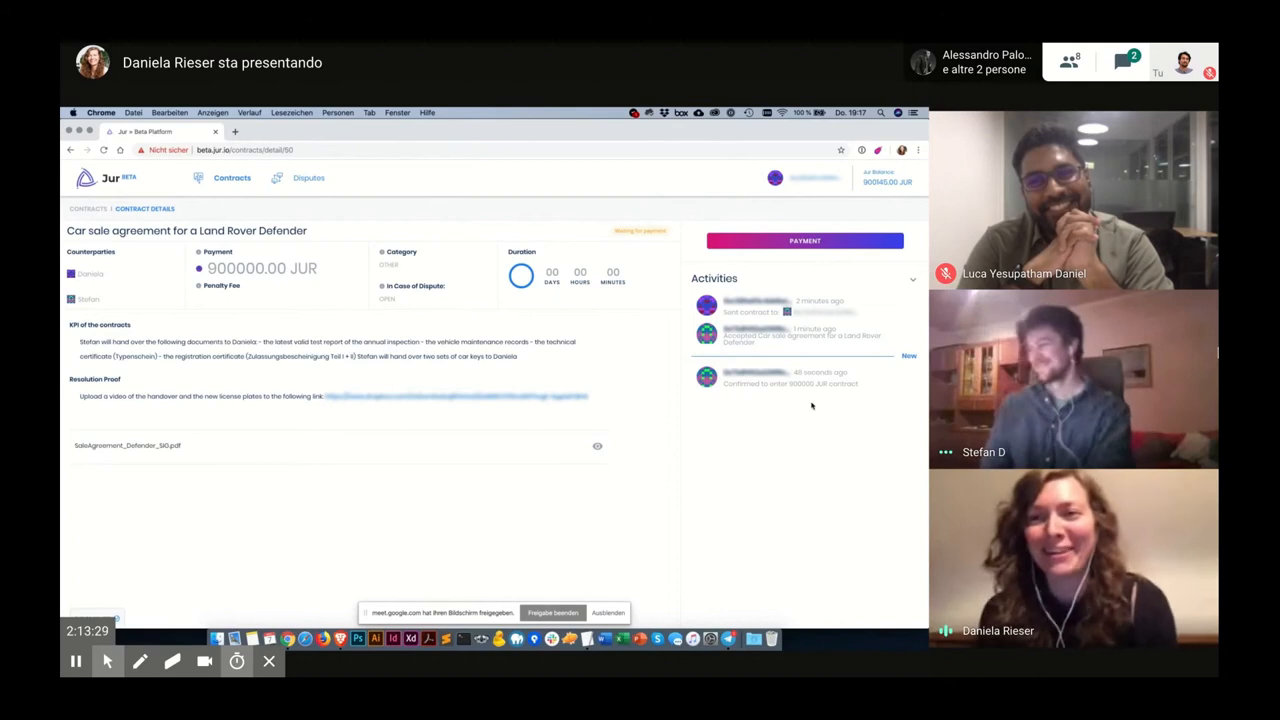
Step: Start the 900000 JUR payment for the Land Rover Defender sale contract
{"action": "left_click", "coordinate": [805, 240]}
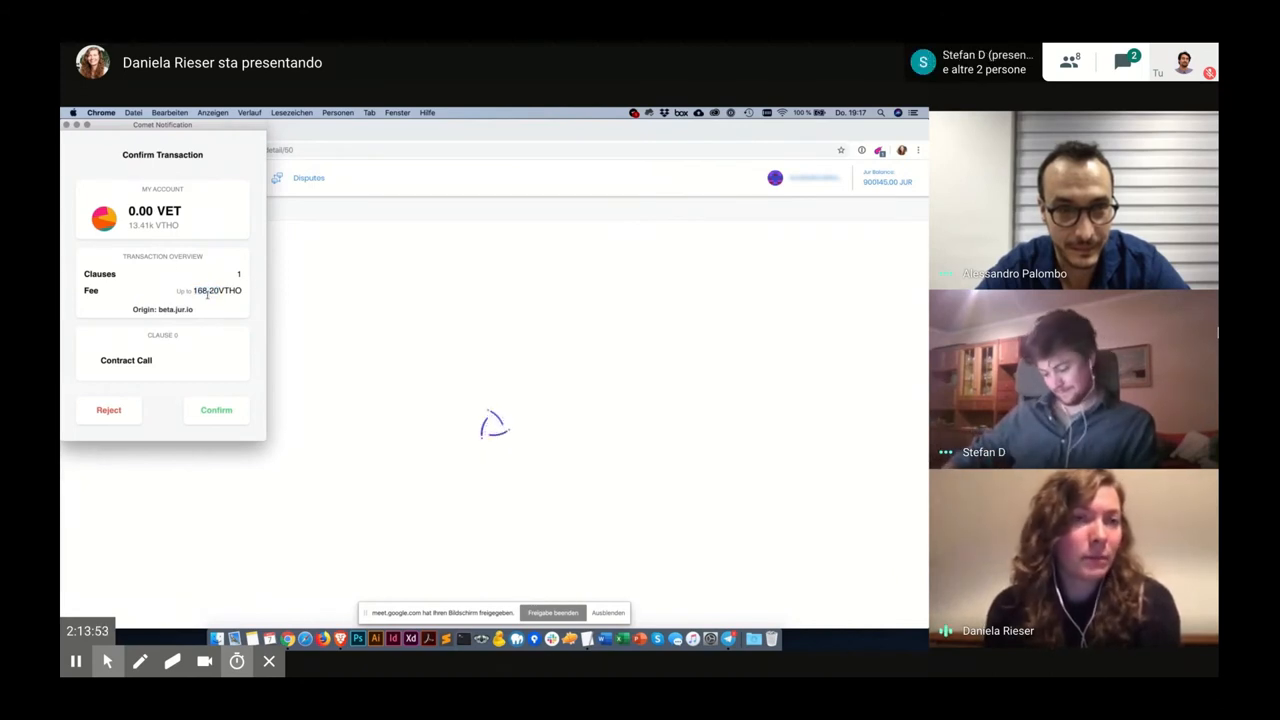
Step: Approve the contract payment transaction in Comet and close the Lexikon lookup window
{"action": "left_click", "coordinate": [216, 410]}
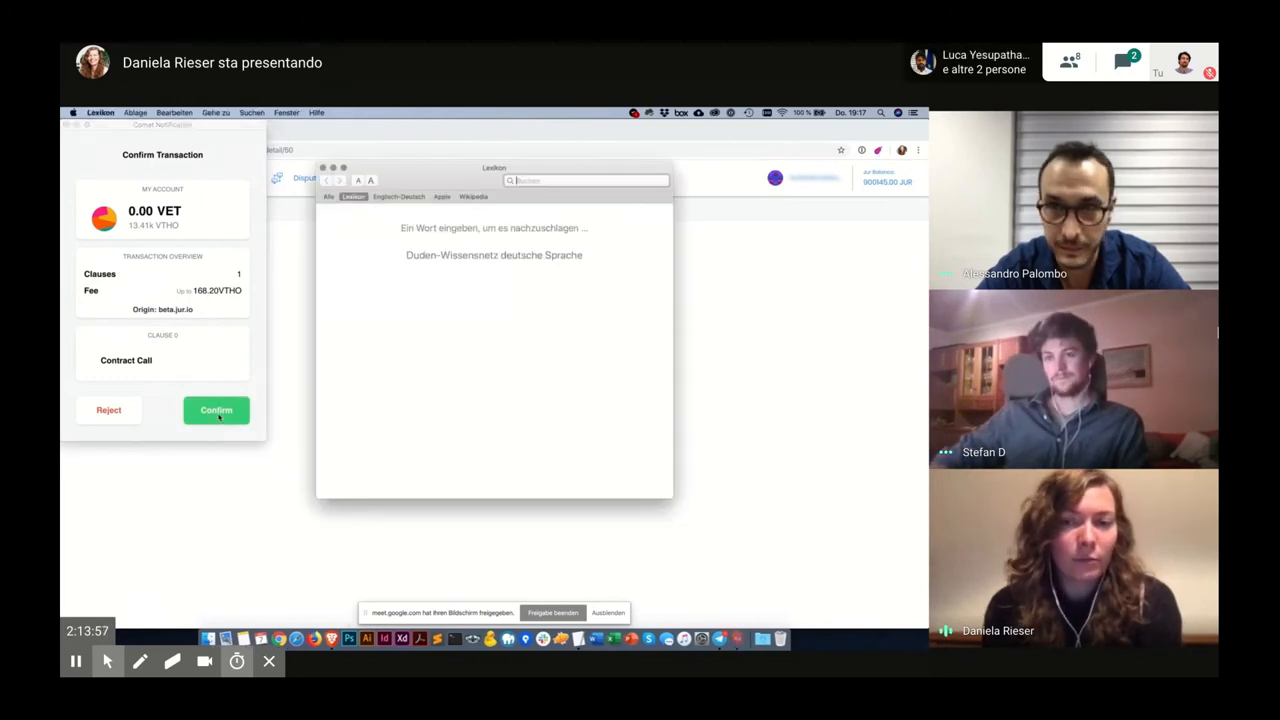
{"action": "left_click", "coordinate": [216, 410]}
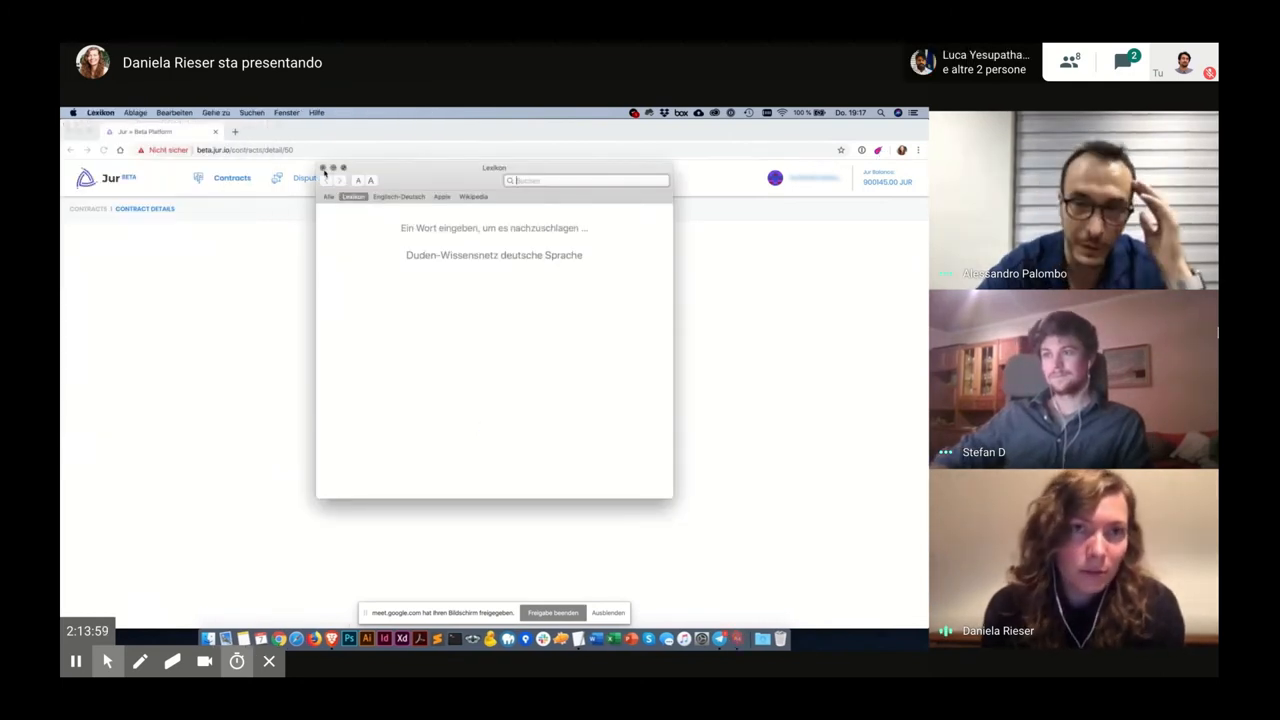
{"action": "left_click", "coordinate": [323, 167]}
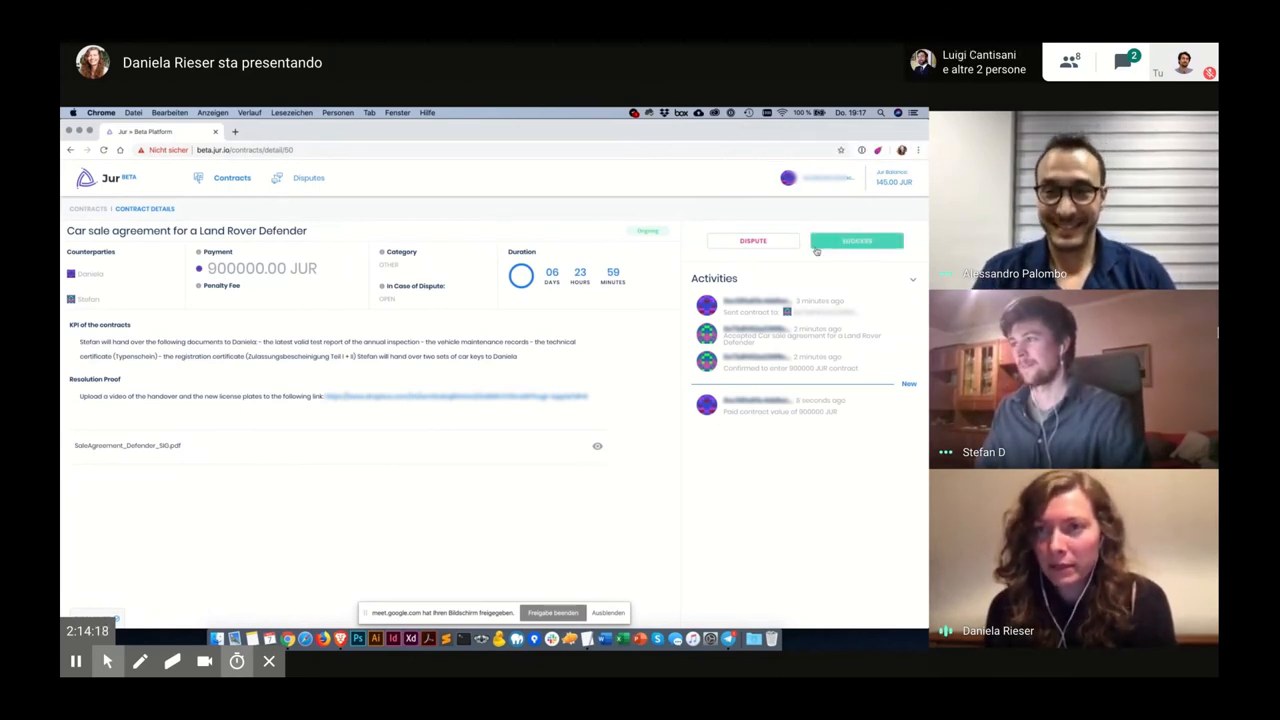
Step: Check the contract page showing Ongoing status with DISPUTE and SUCCESS buttons
{"action": "left_click", "coordinate": [856, 240]}
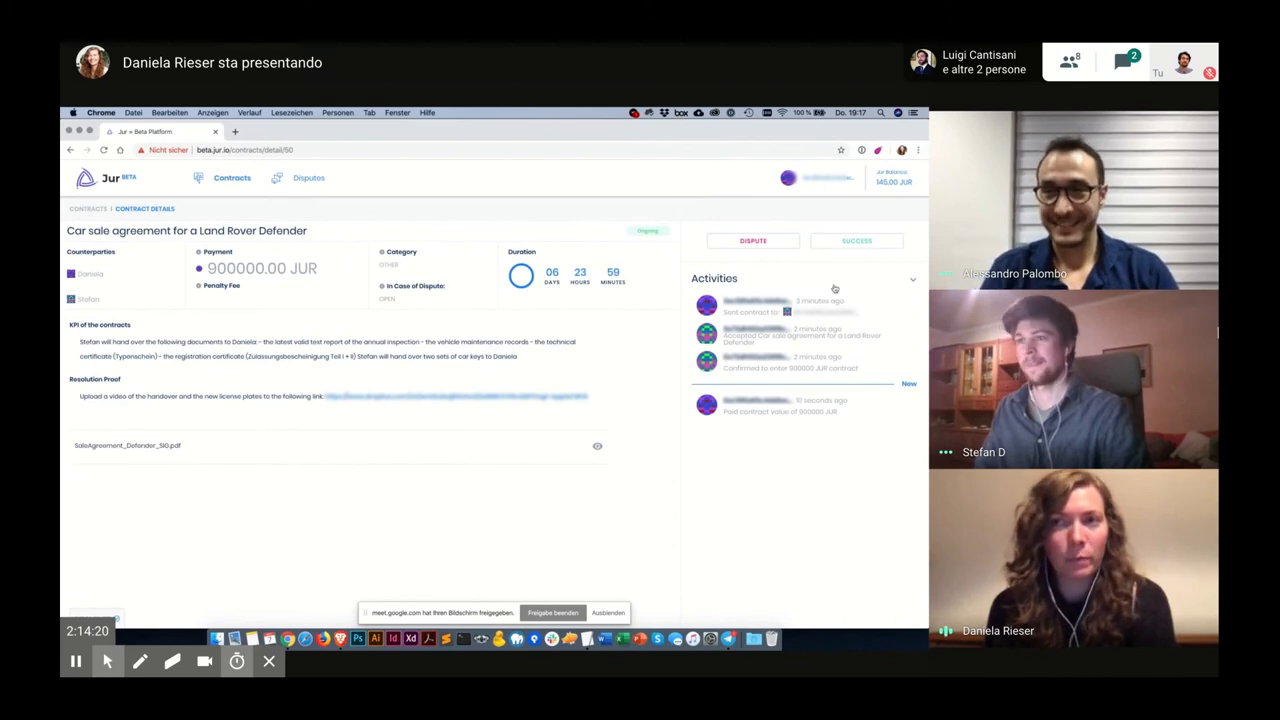